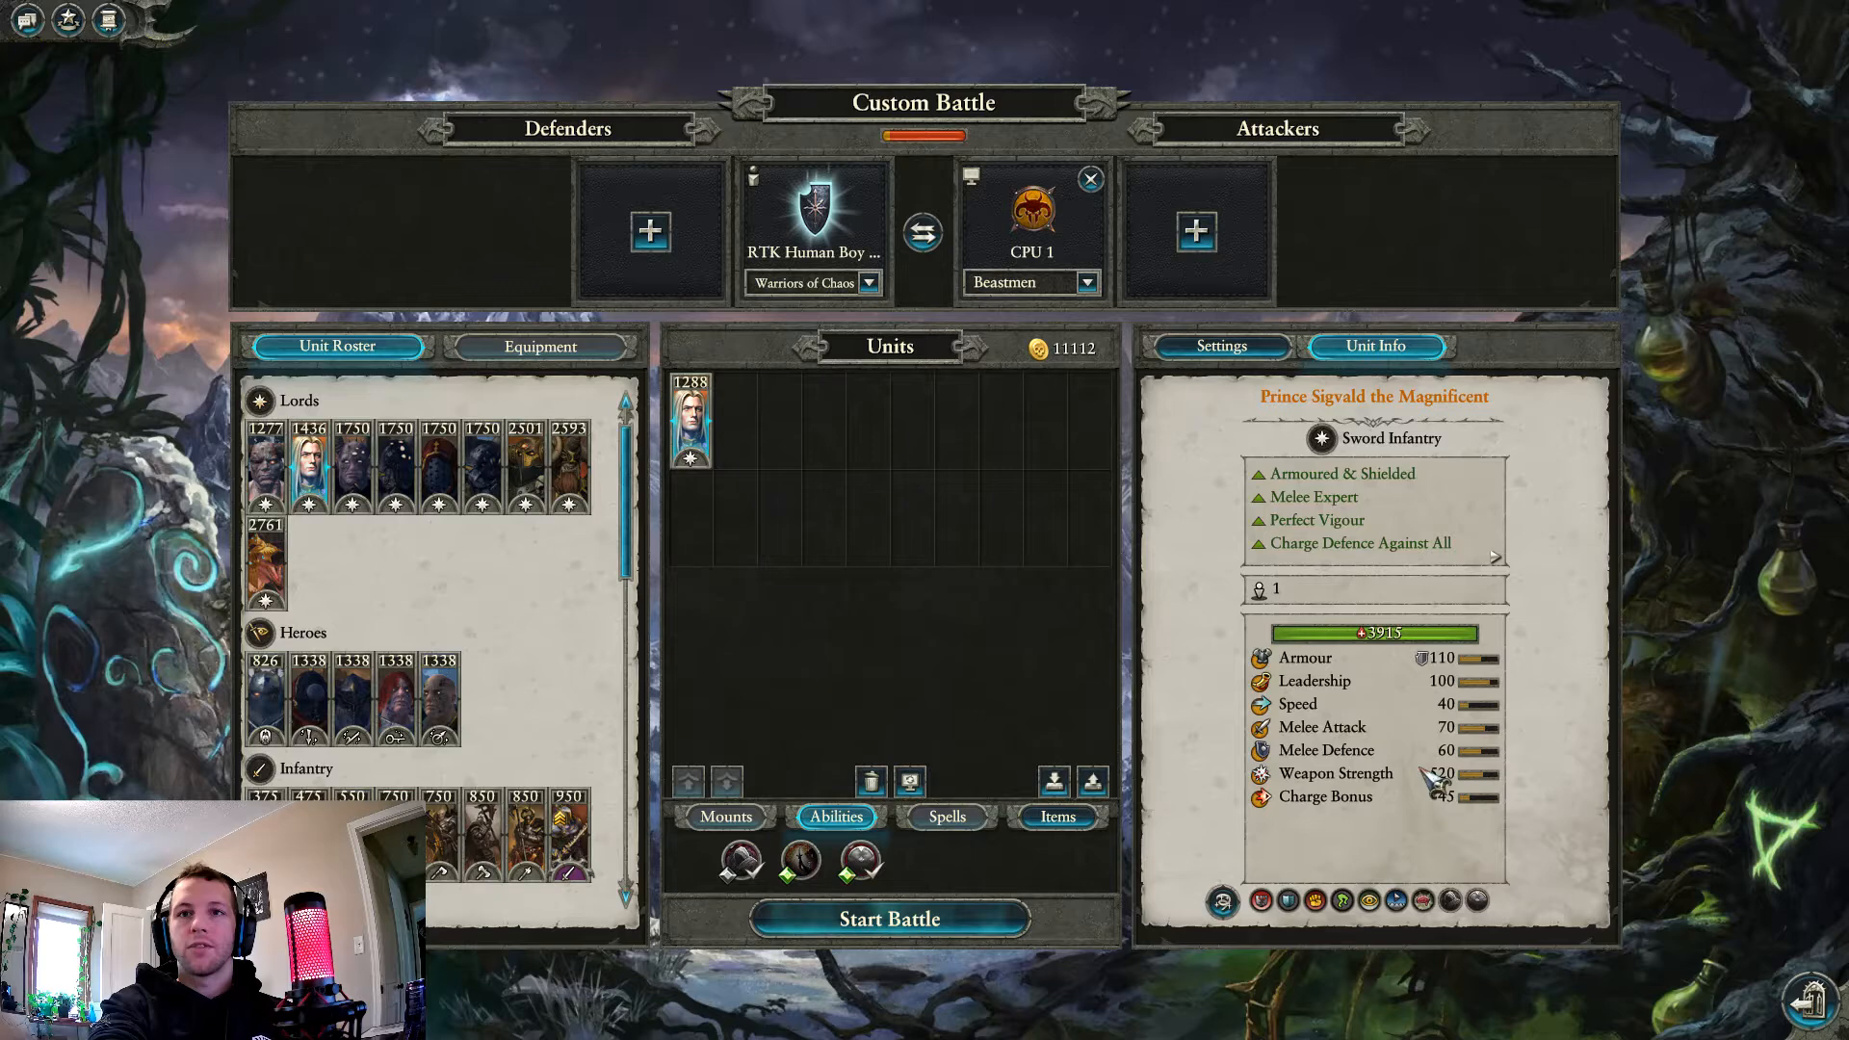
pyautogui.moveTo(823, 858)
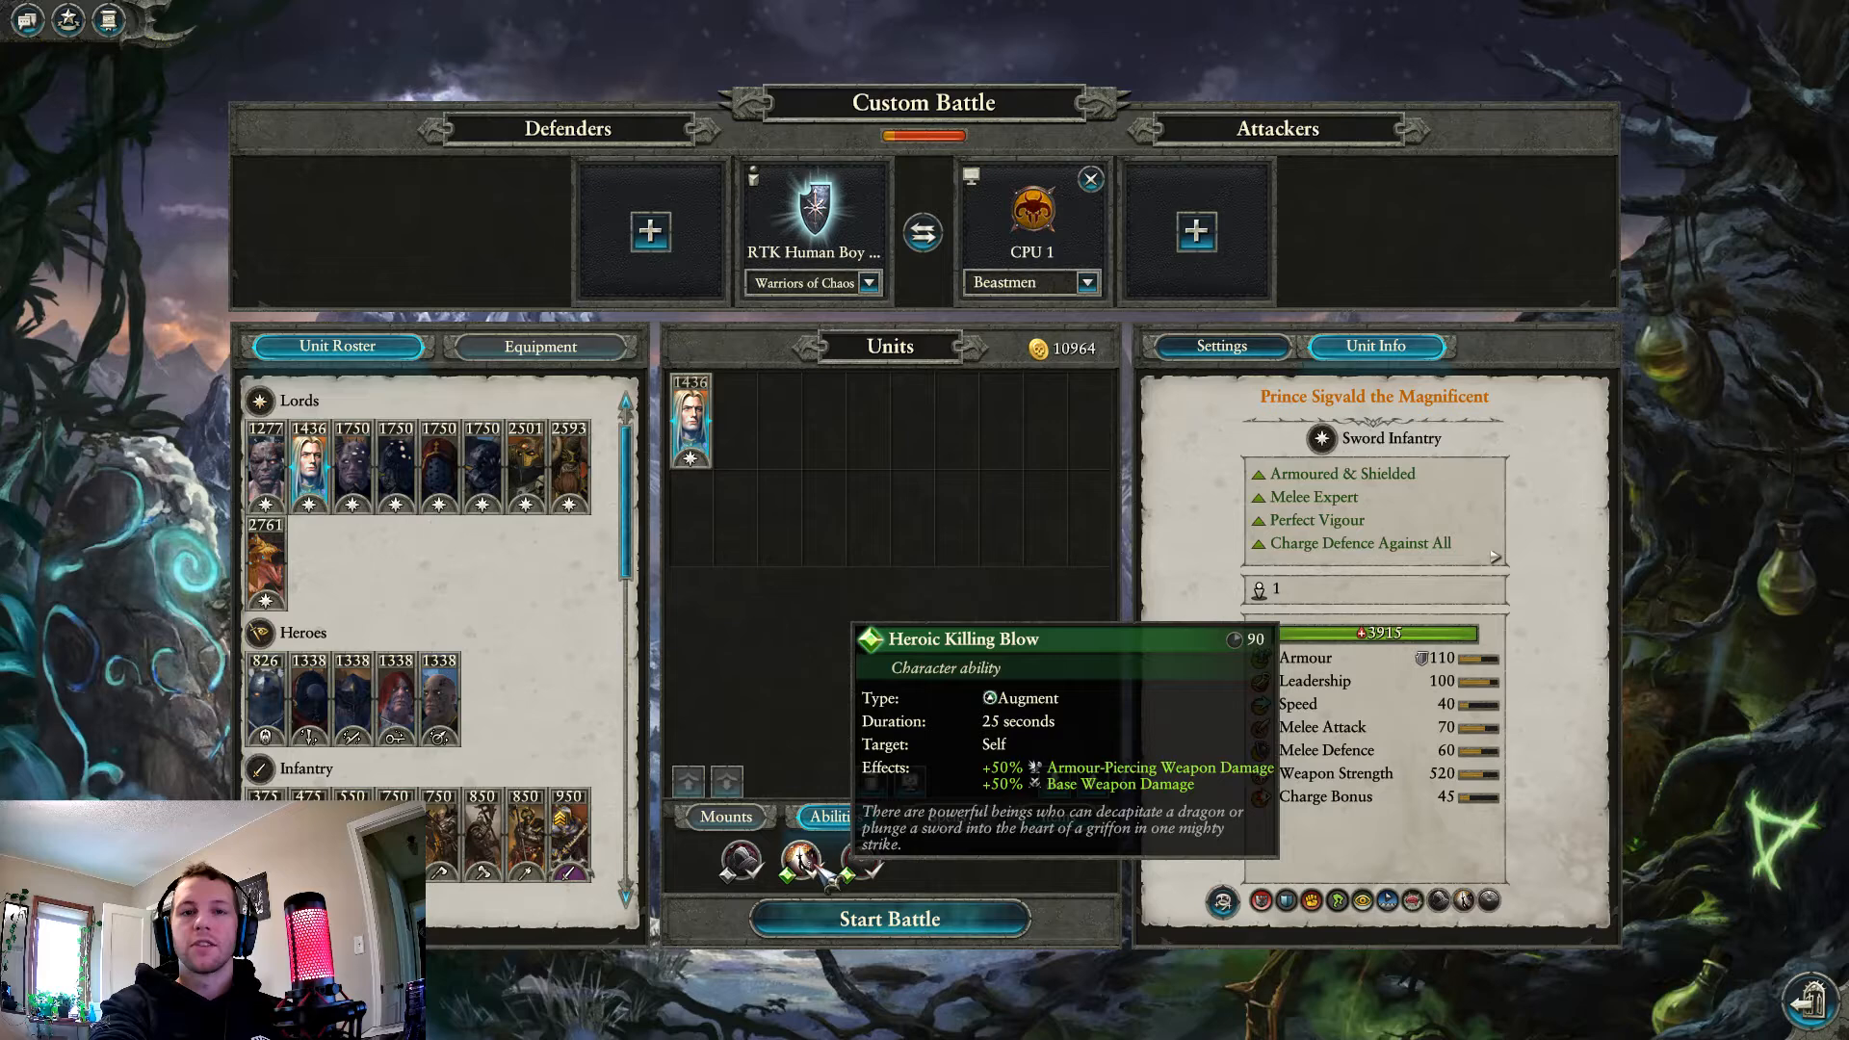
pyautogui.moveTo(854, 858)
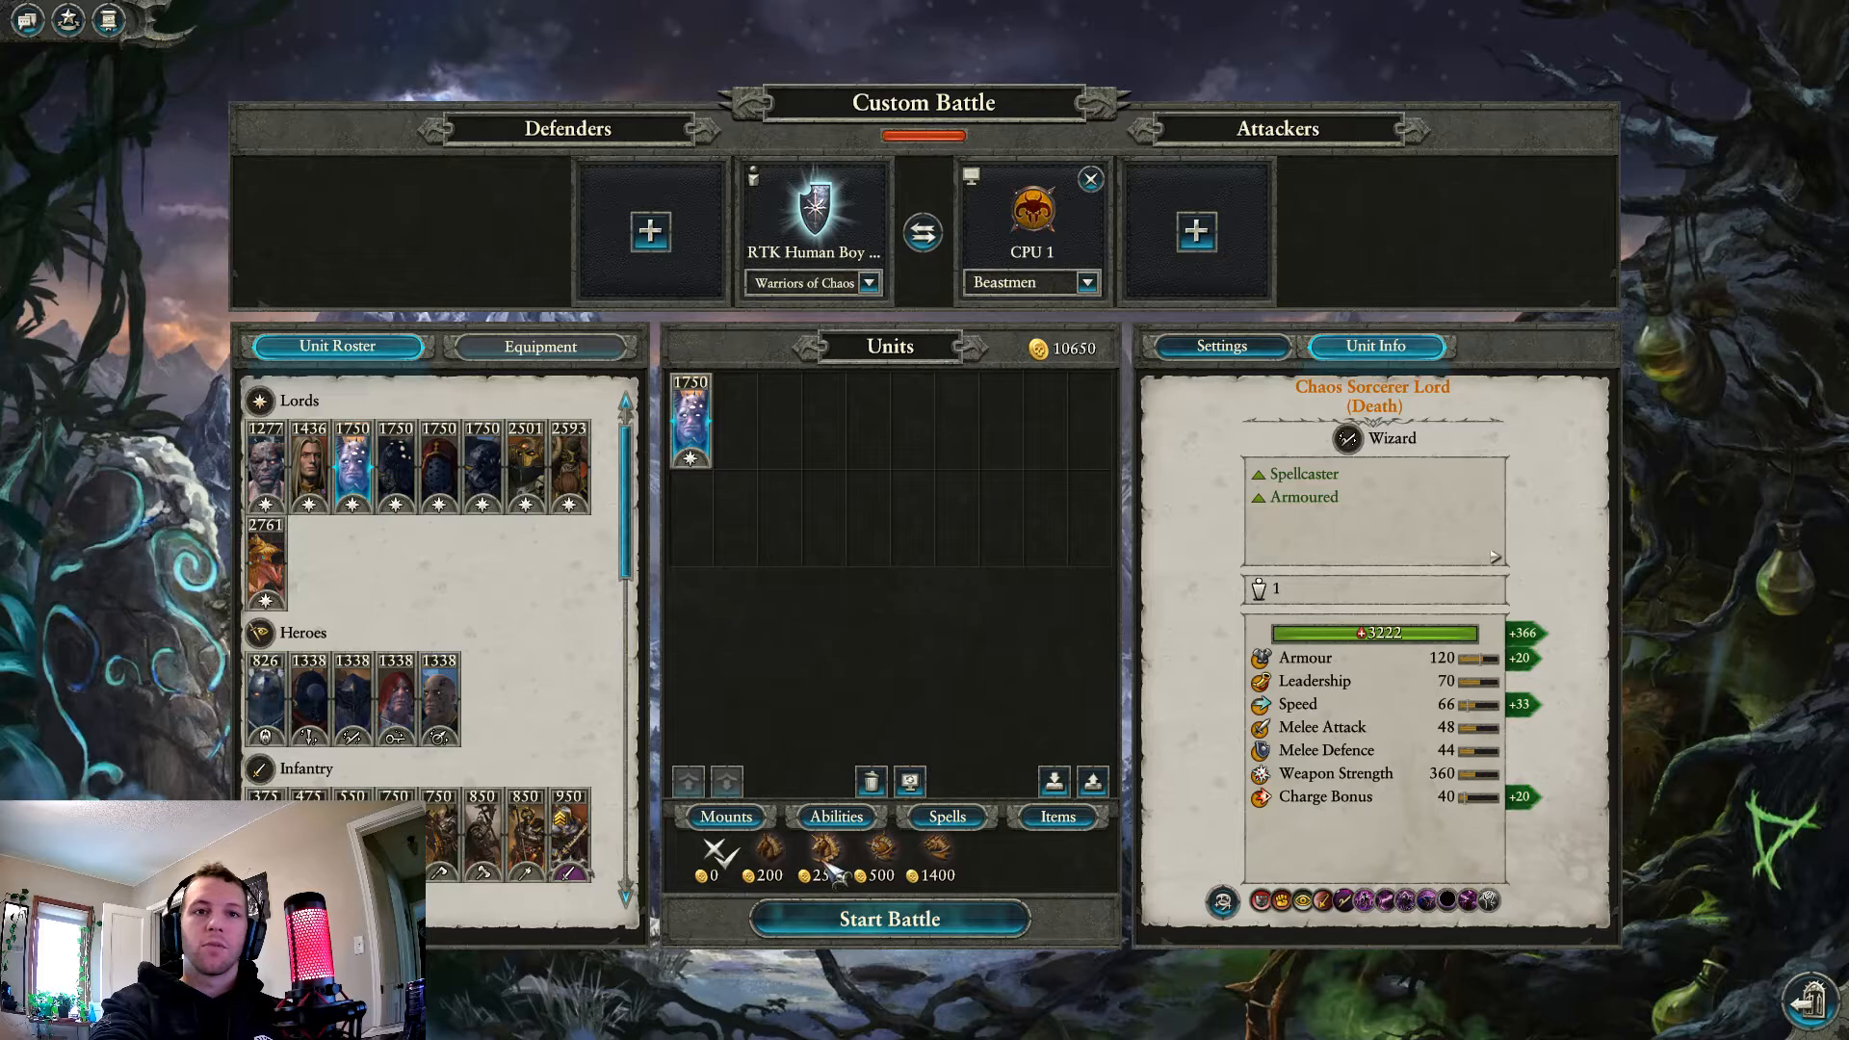
# - Give the Chaos Sorcerer Lord (Death) a mount worth 200 gold
pyautogui.click(937, 847)
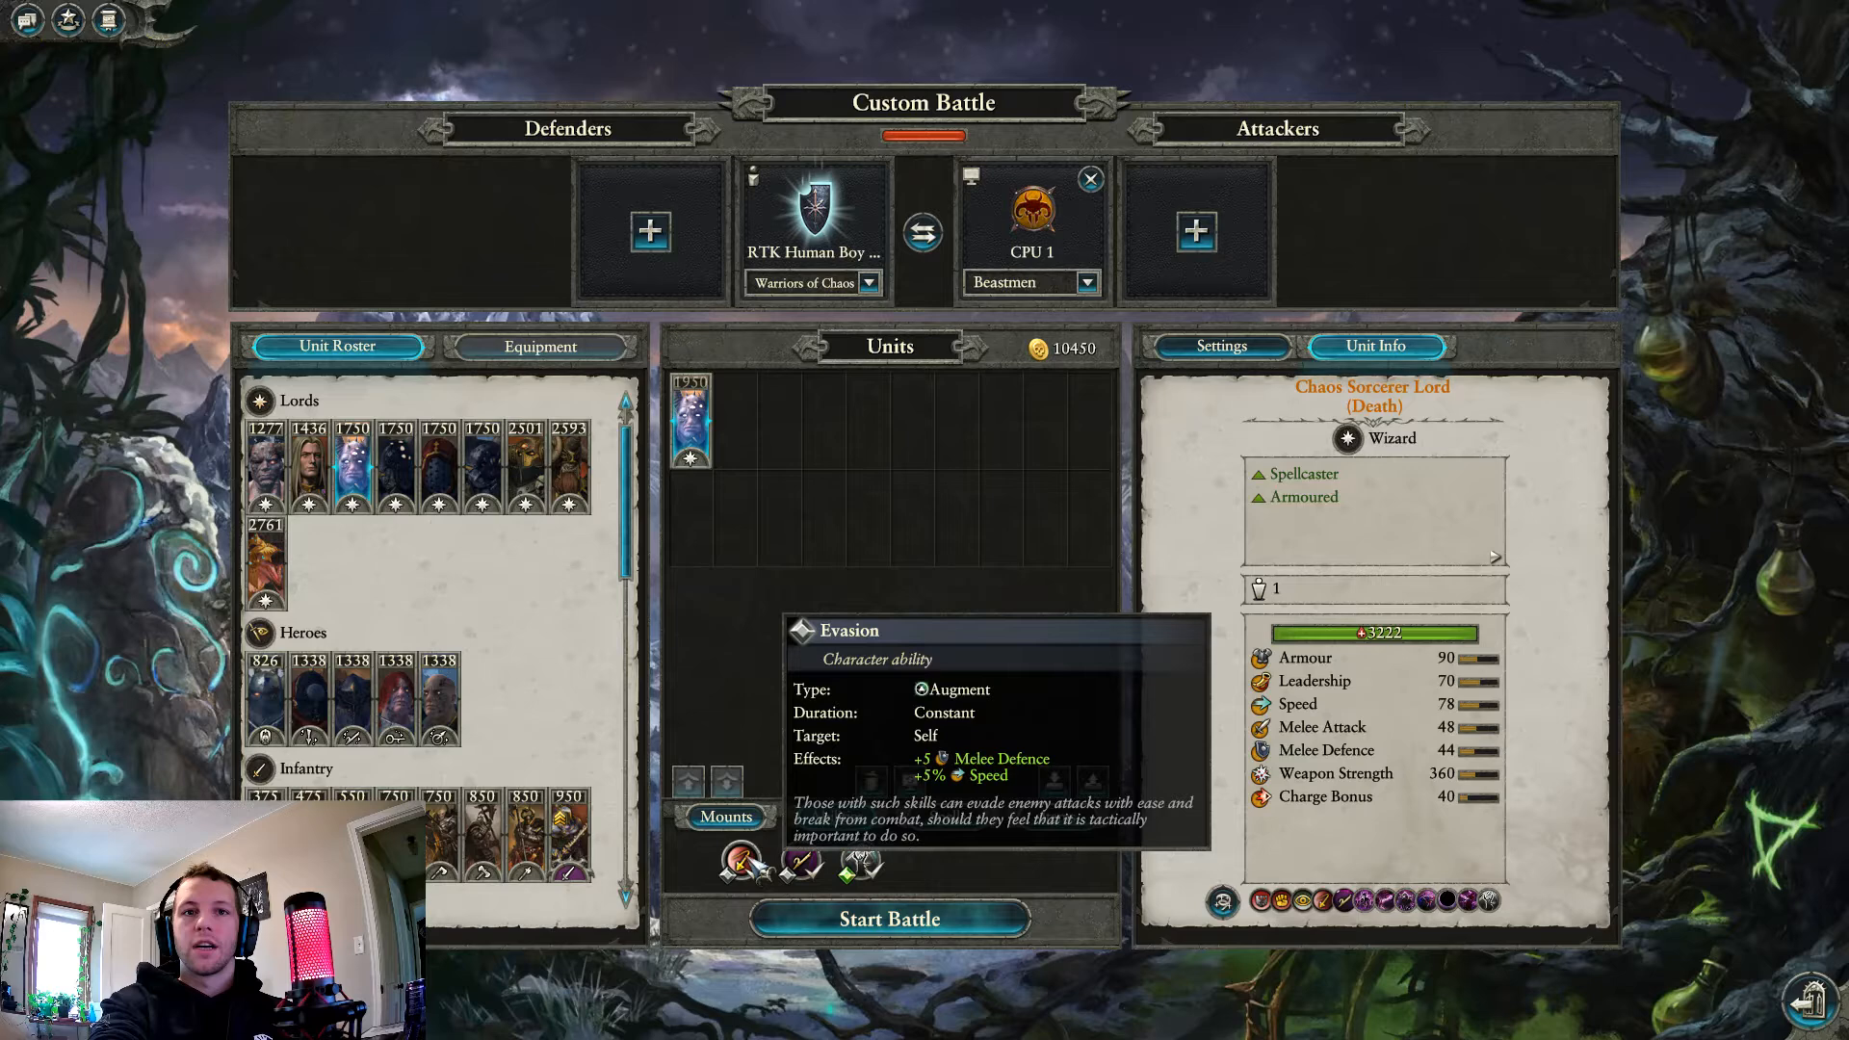
pyautogui.moveTo(798, 860)
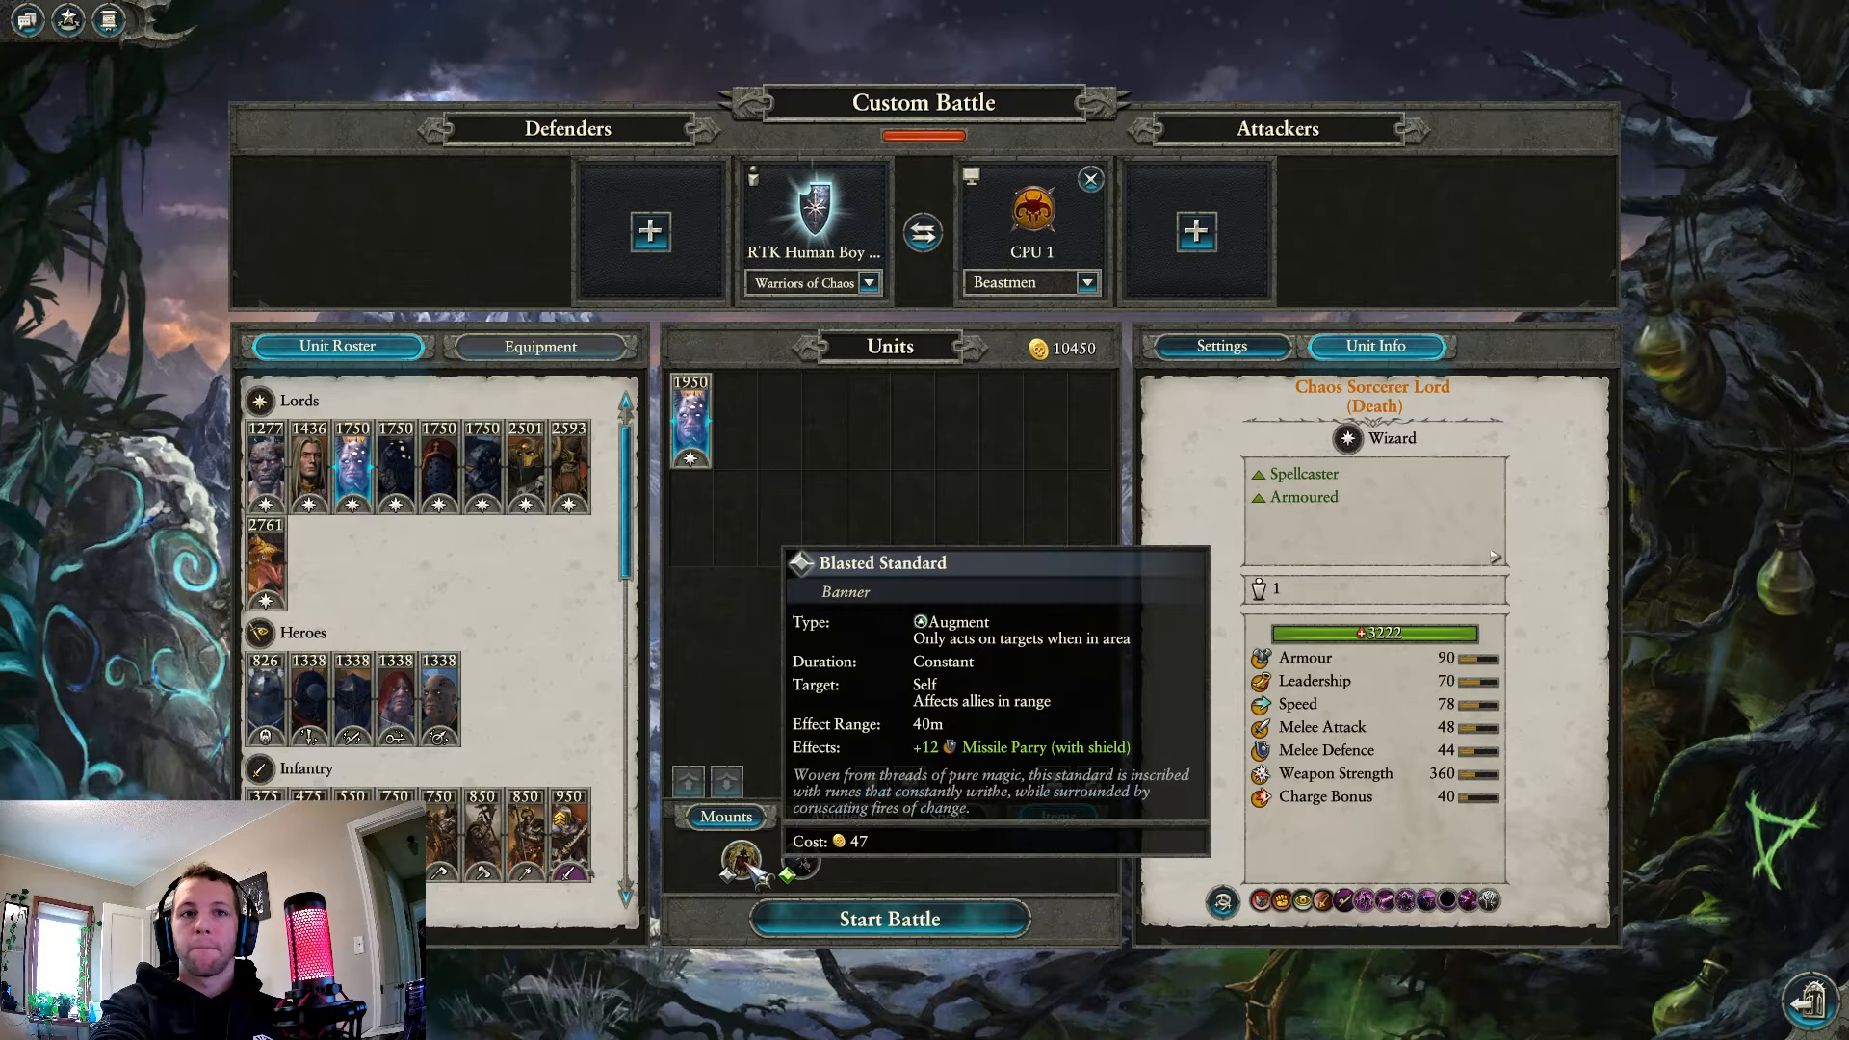
pyautogui.moveTo(835, 861)
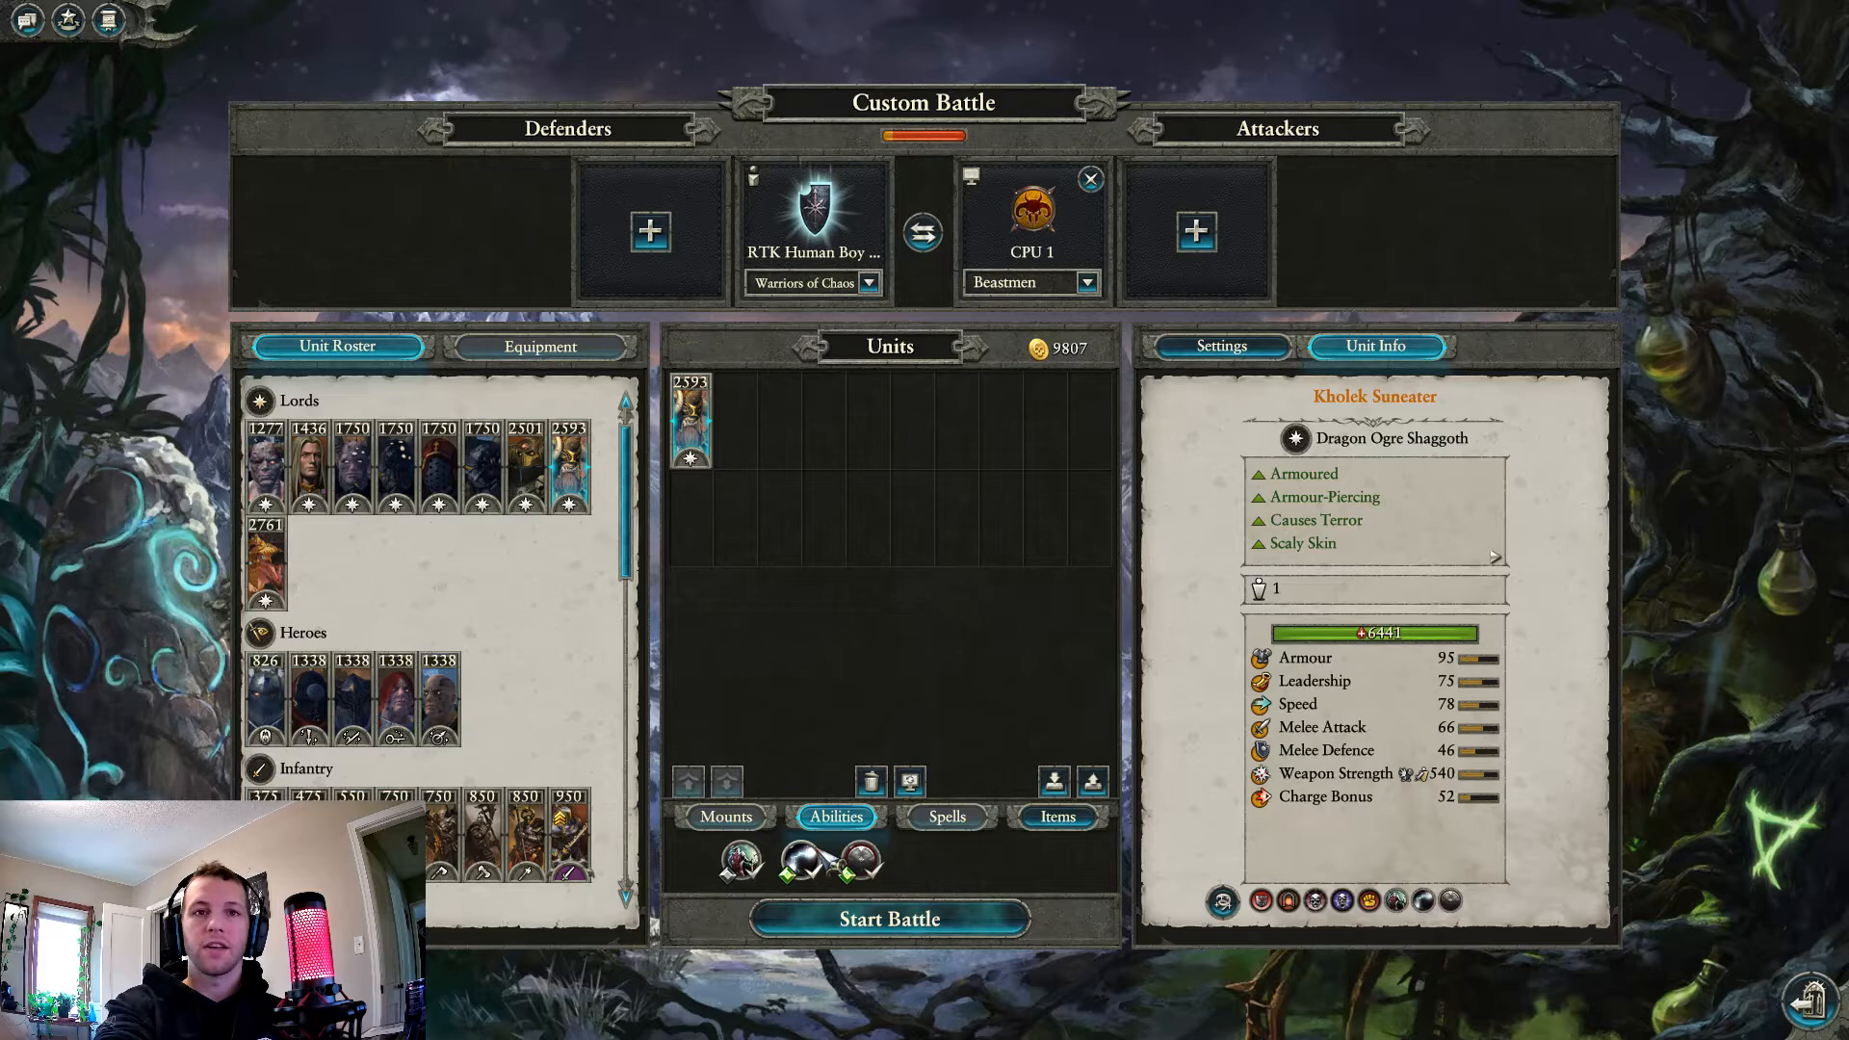
pyautogui.moveTo(830, 868)
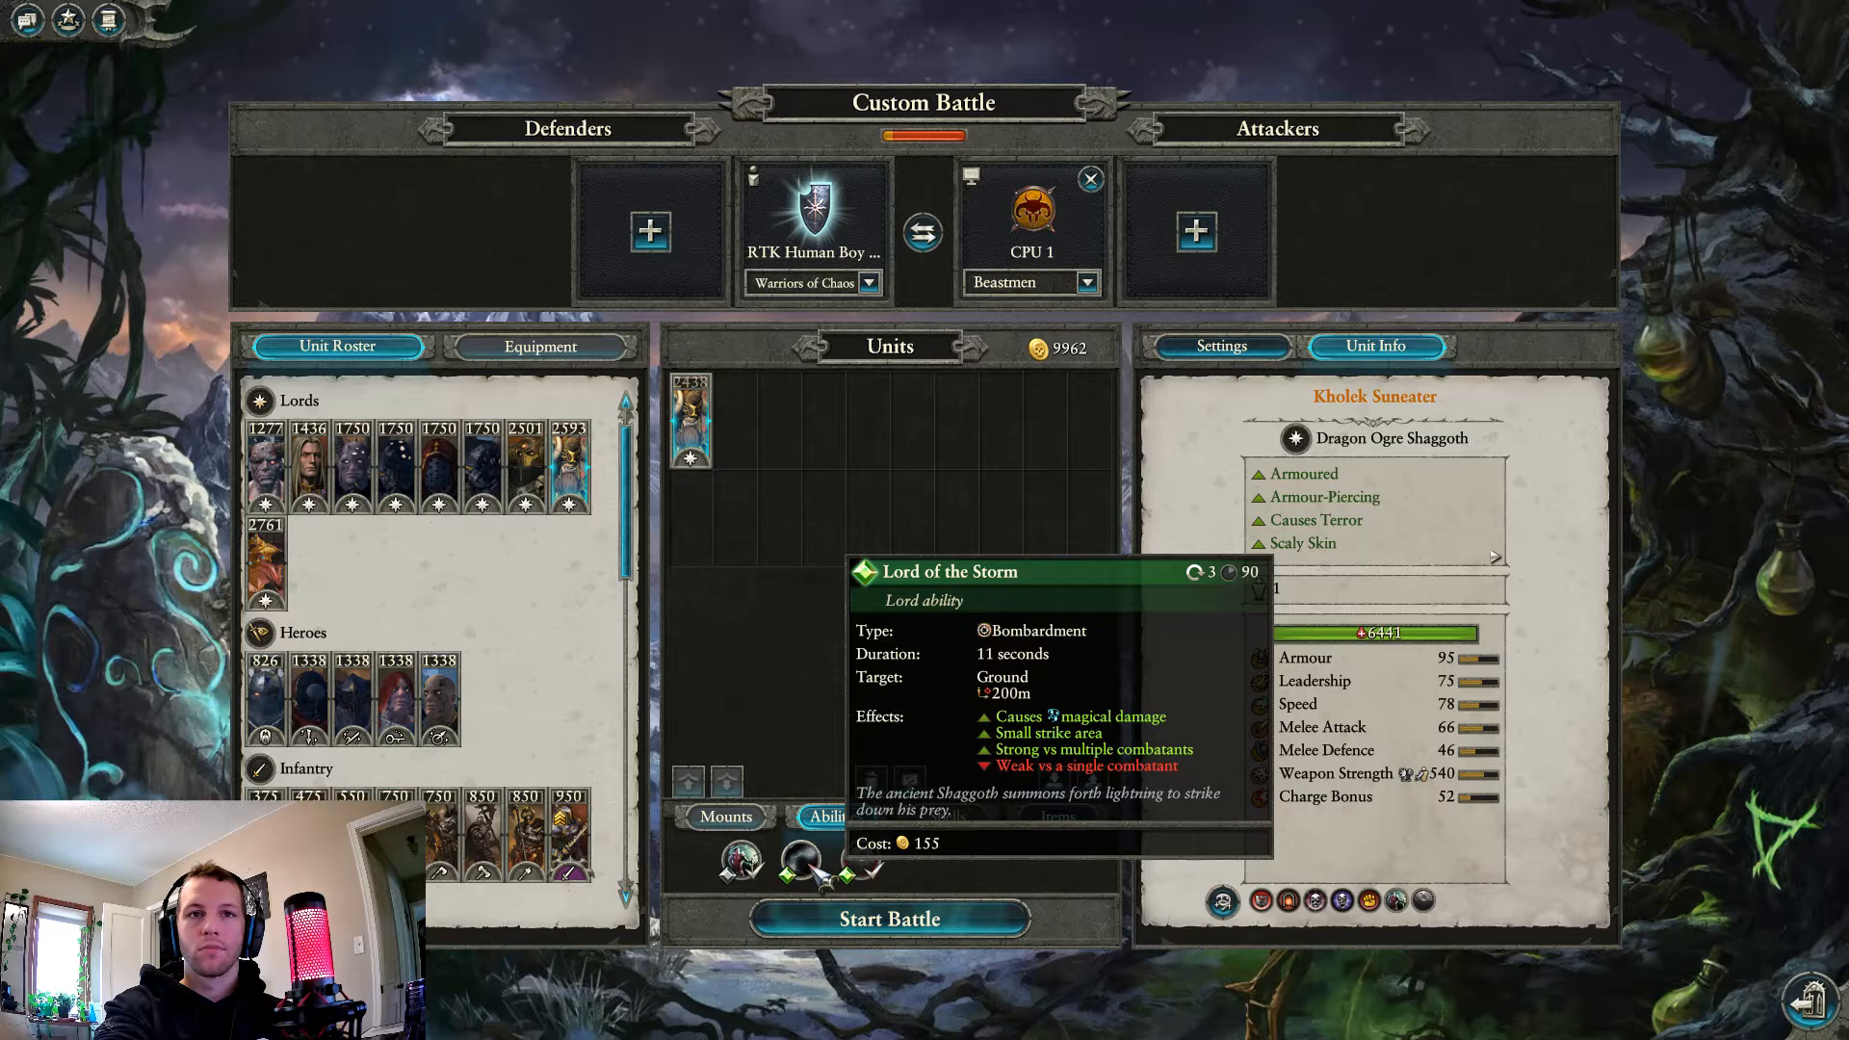
# - Re-enable Kholek Suneater's Lord of the Storm ability, keeping him at 2593
pyautogui.click(1058, 815)
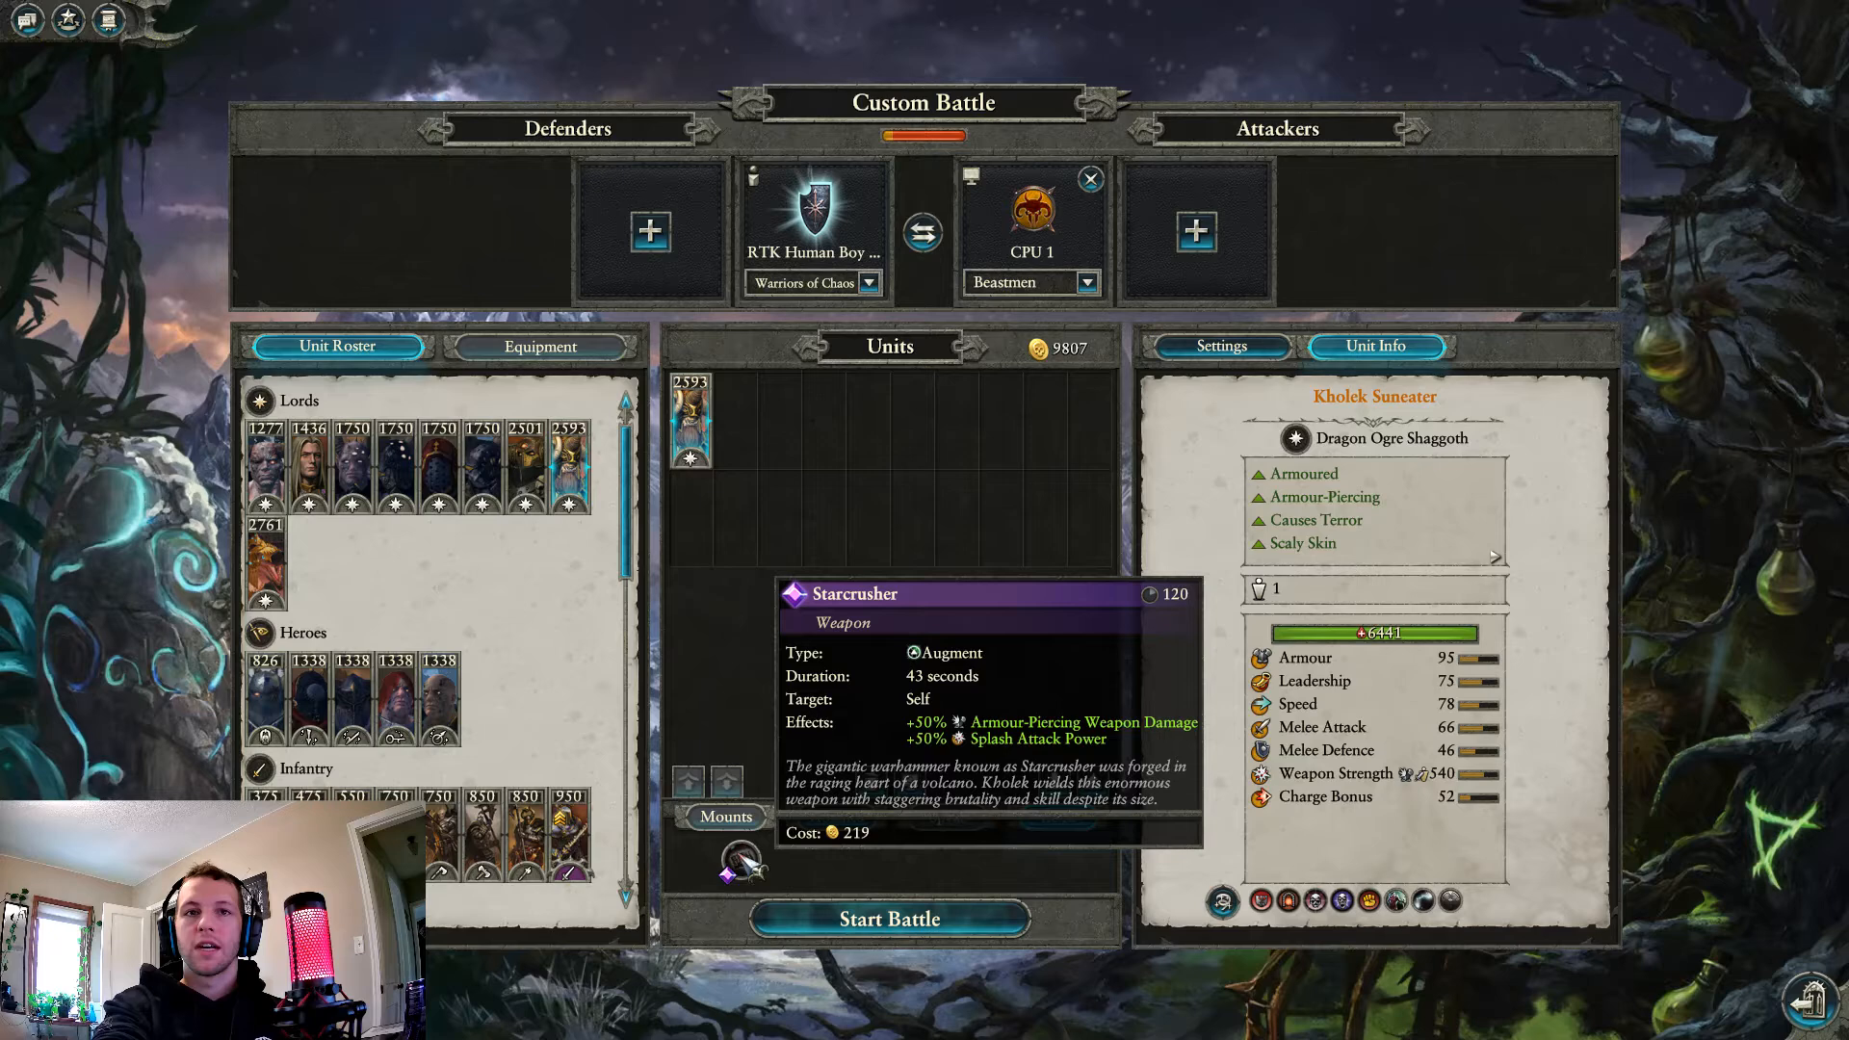
pyautogui.click(836, 815)
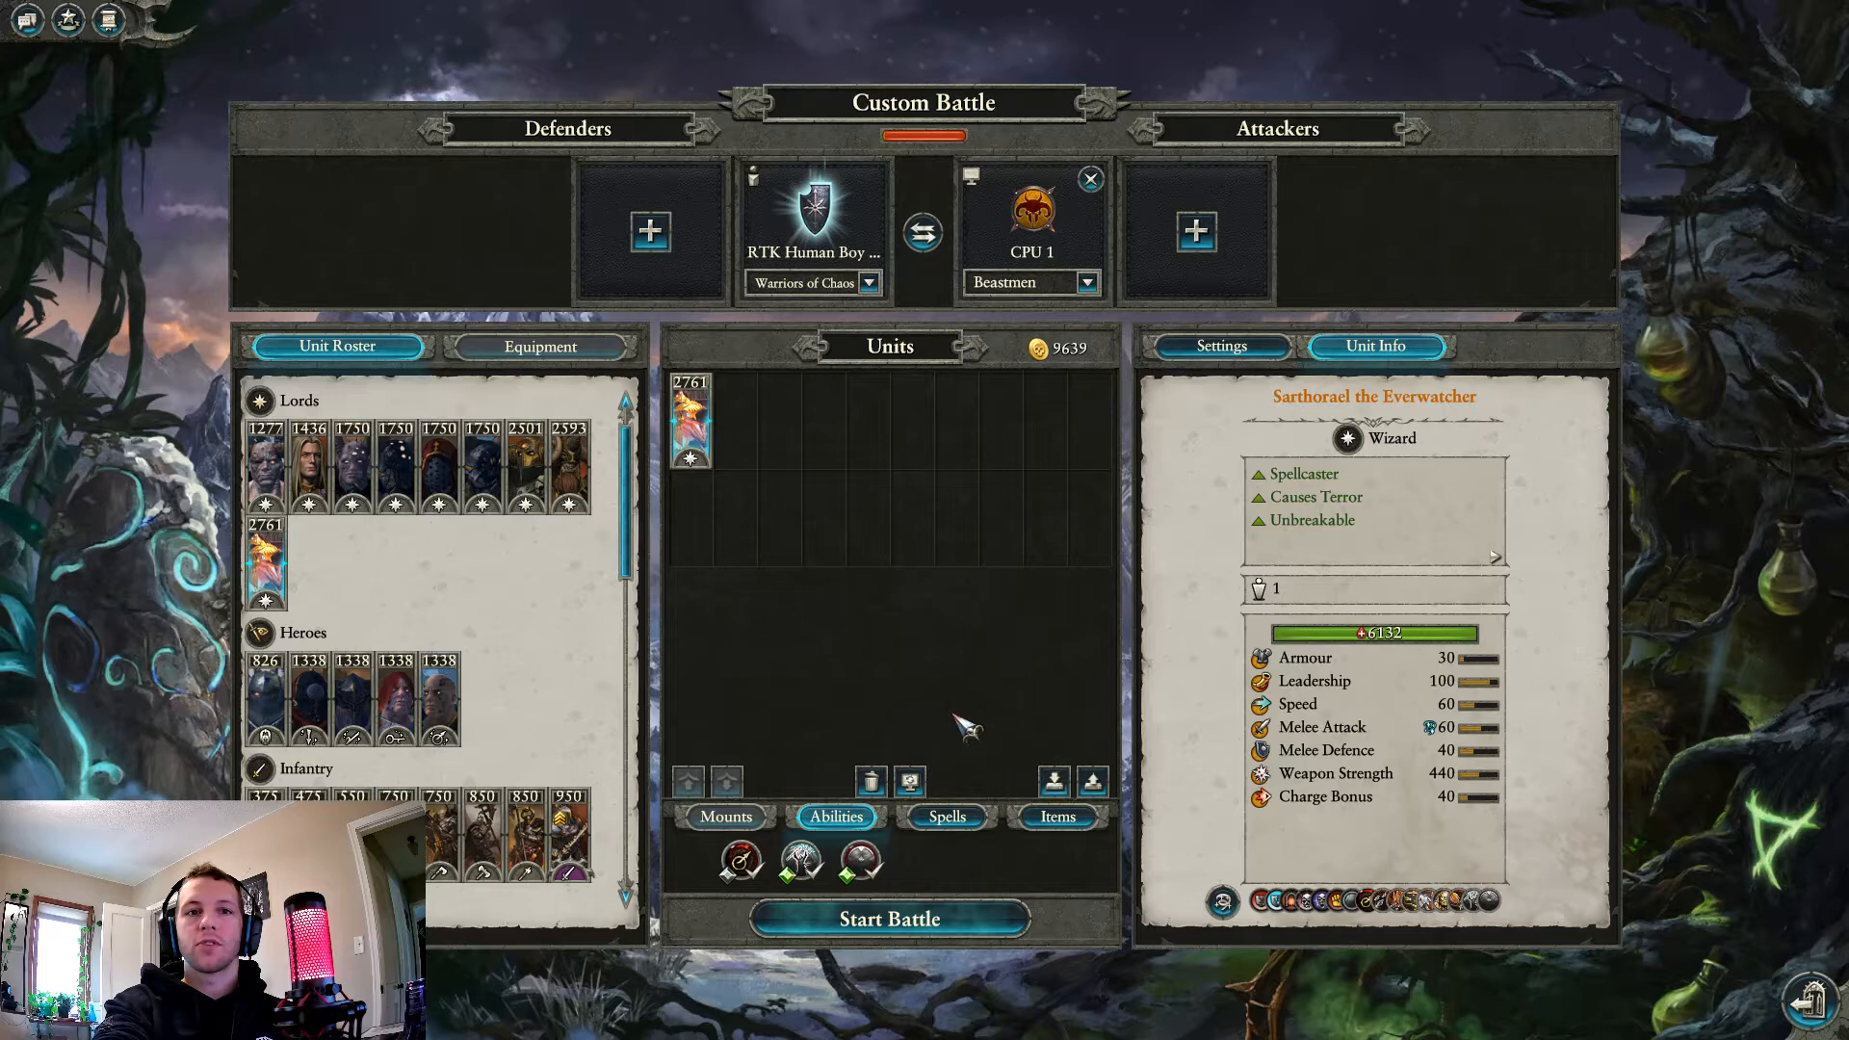
# - Restore Sarthorael's dropped spell from his spell list, keeping him at 2761
pyautogui.click(946, 816)
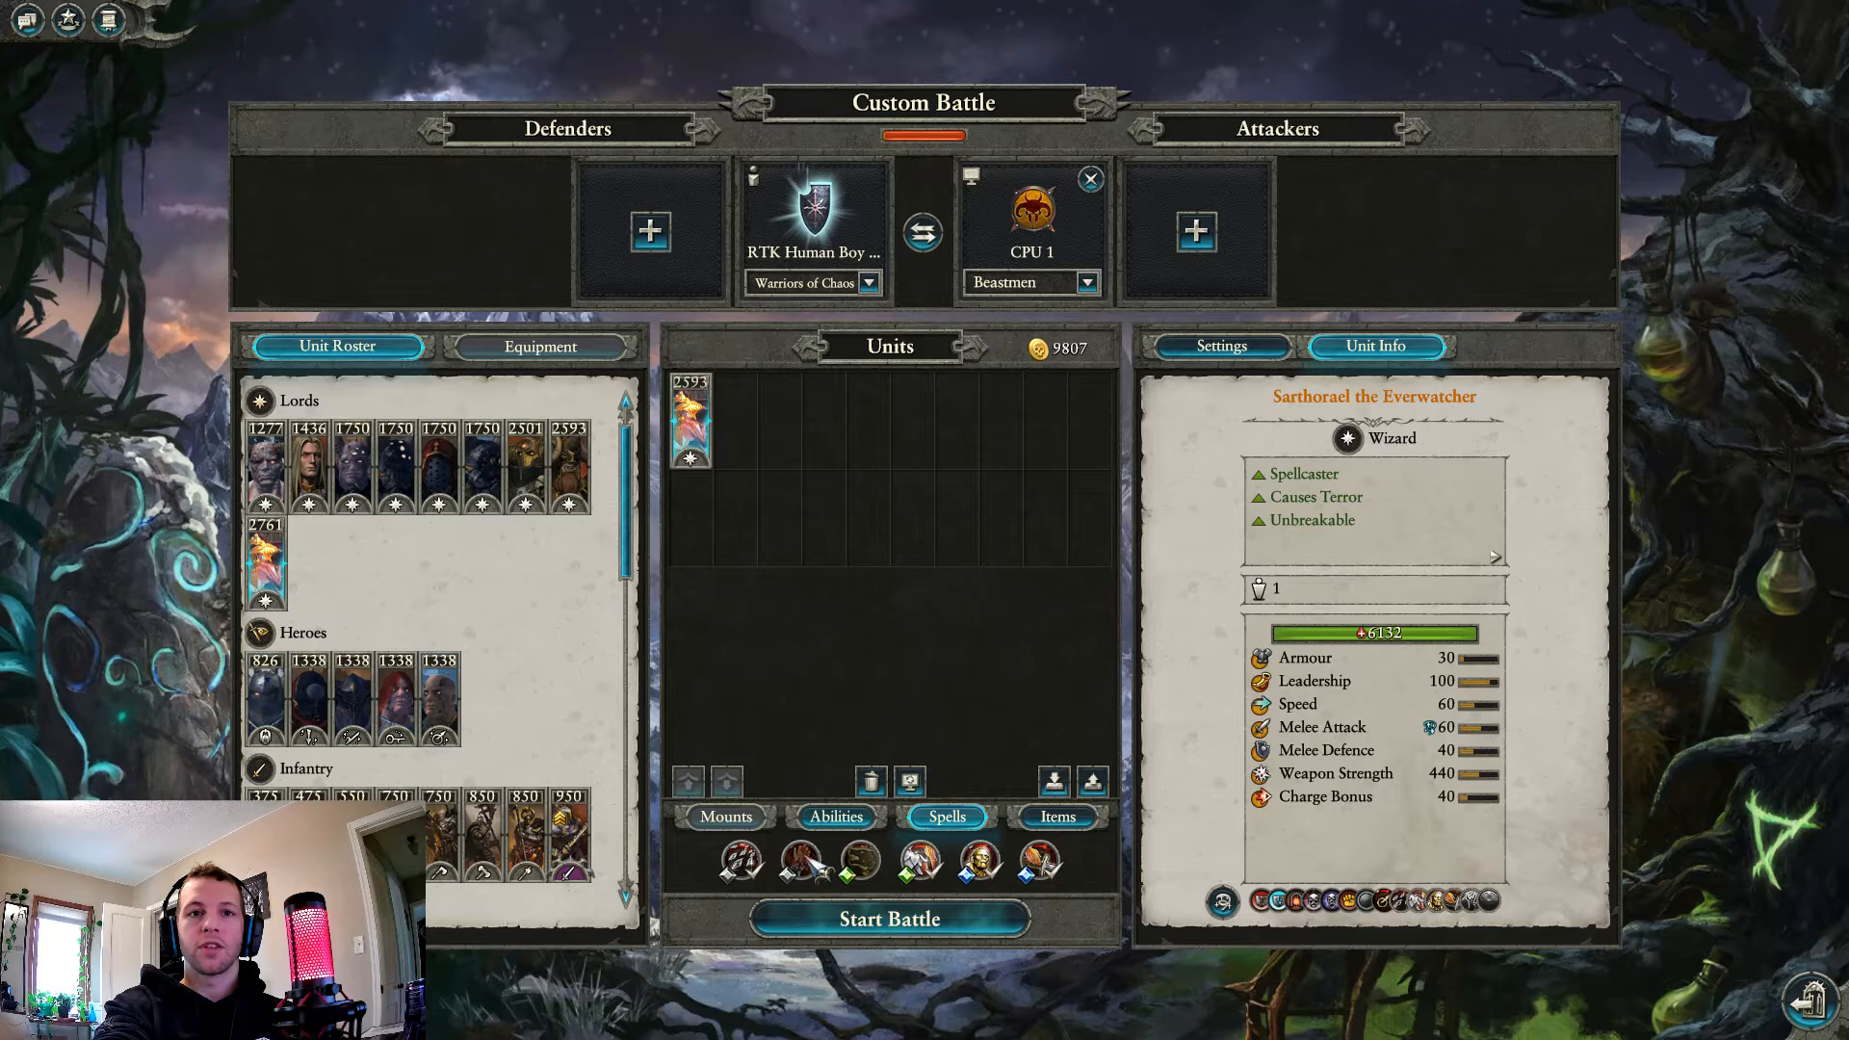
pyautogui.click(835, 815)
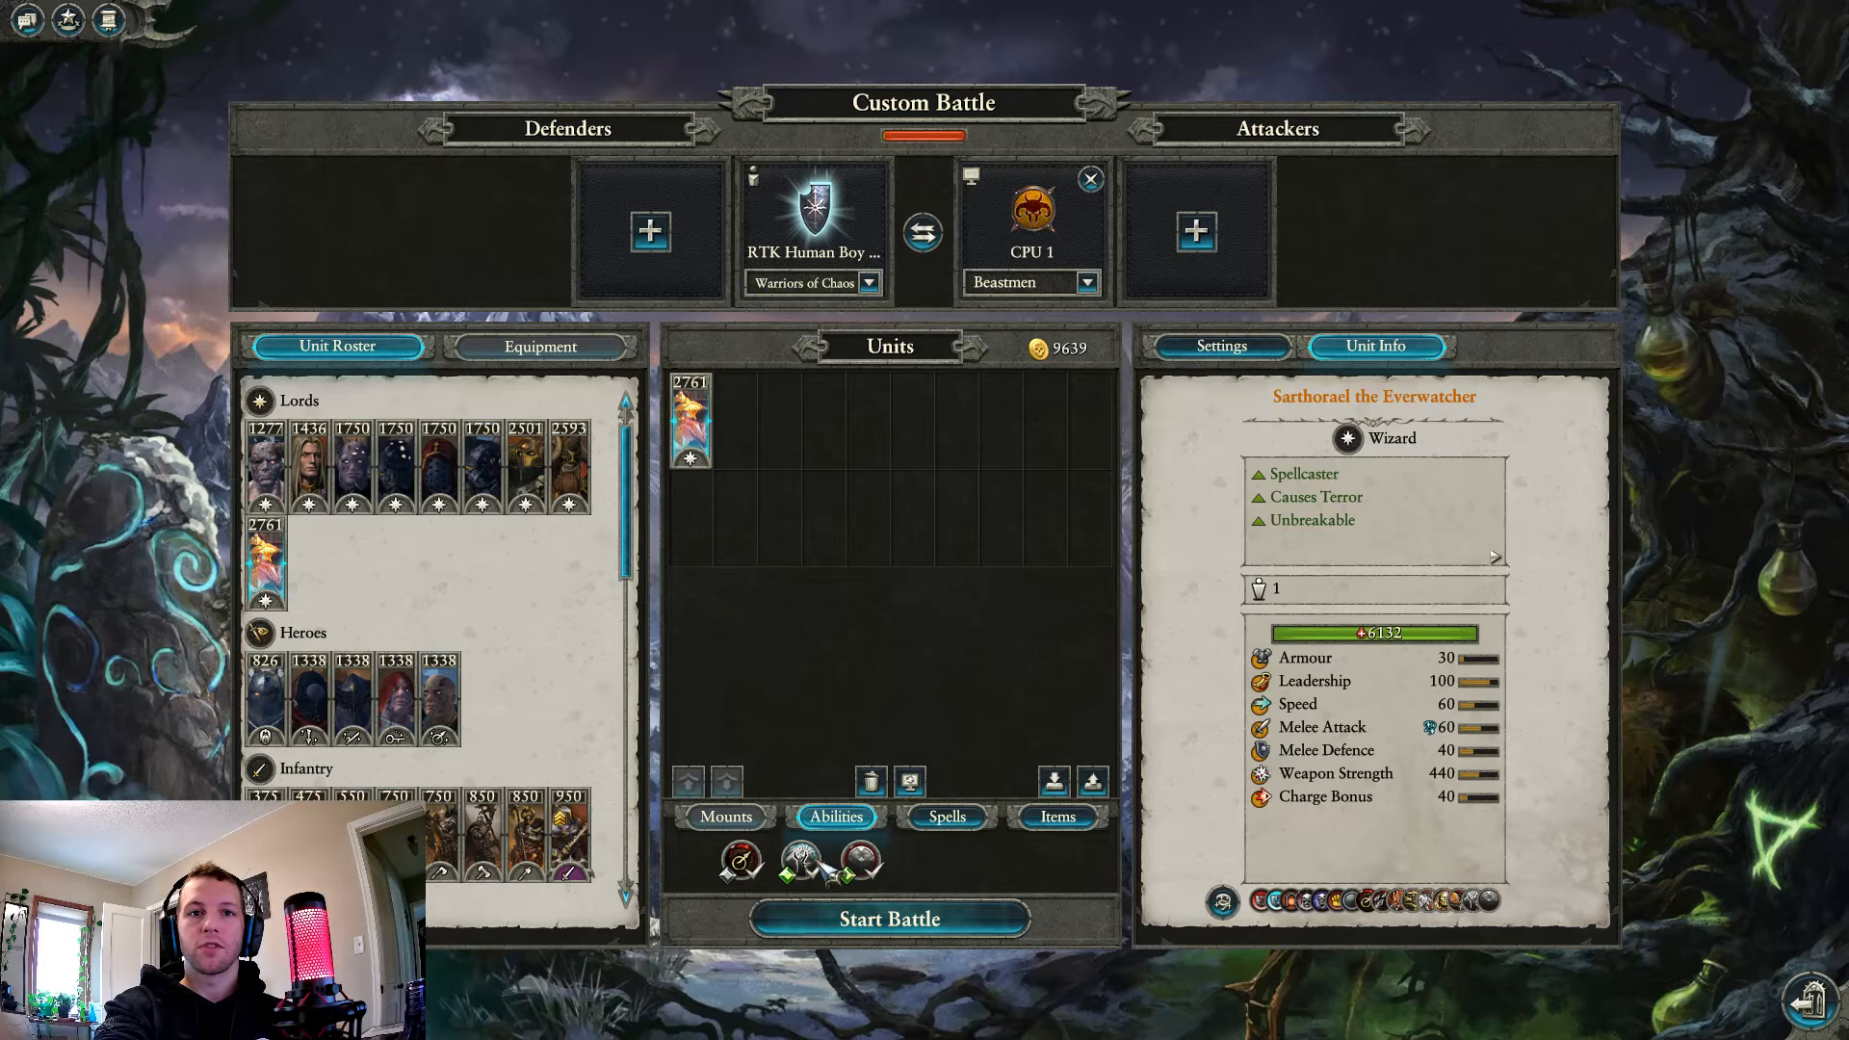
pyautogui.moveTo(878, 867)
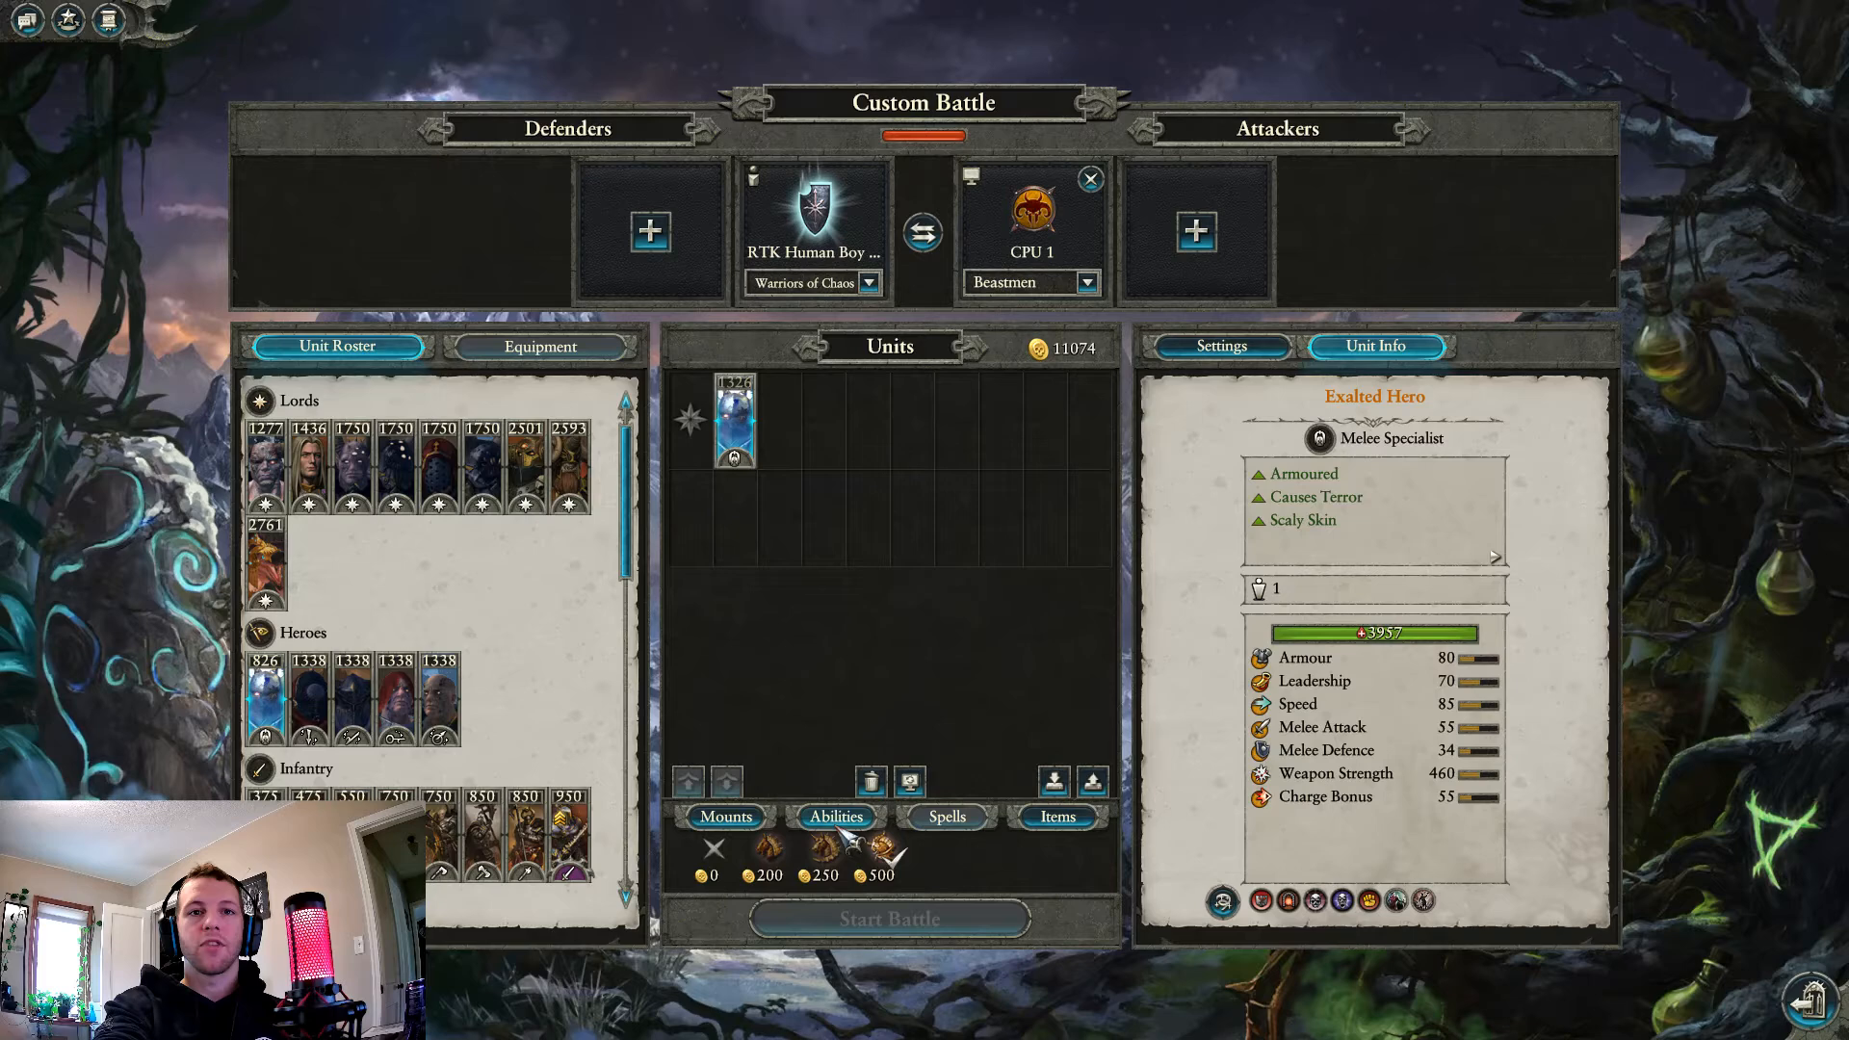
pyautogui.moveTo(740, 854)
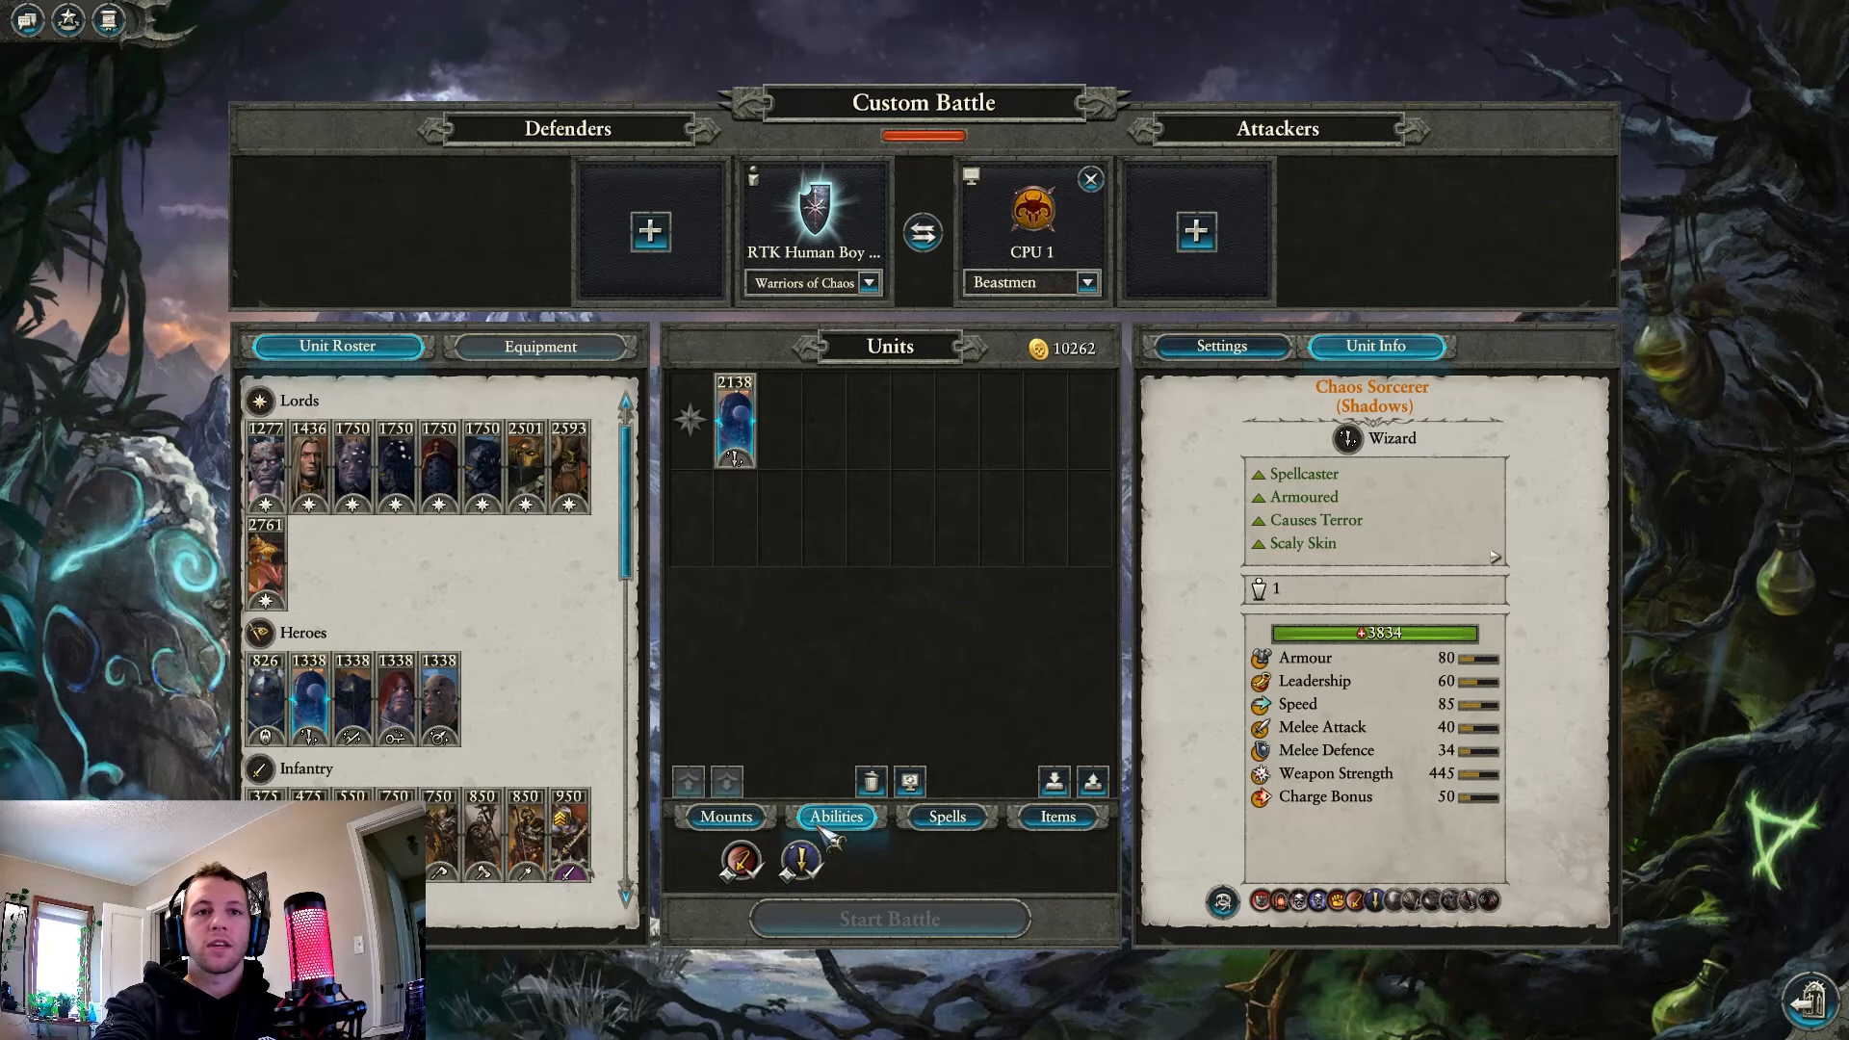
pyautogui.moveTo(800, 860)
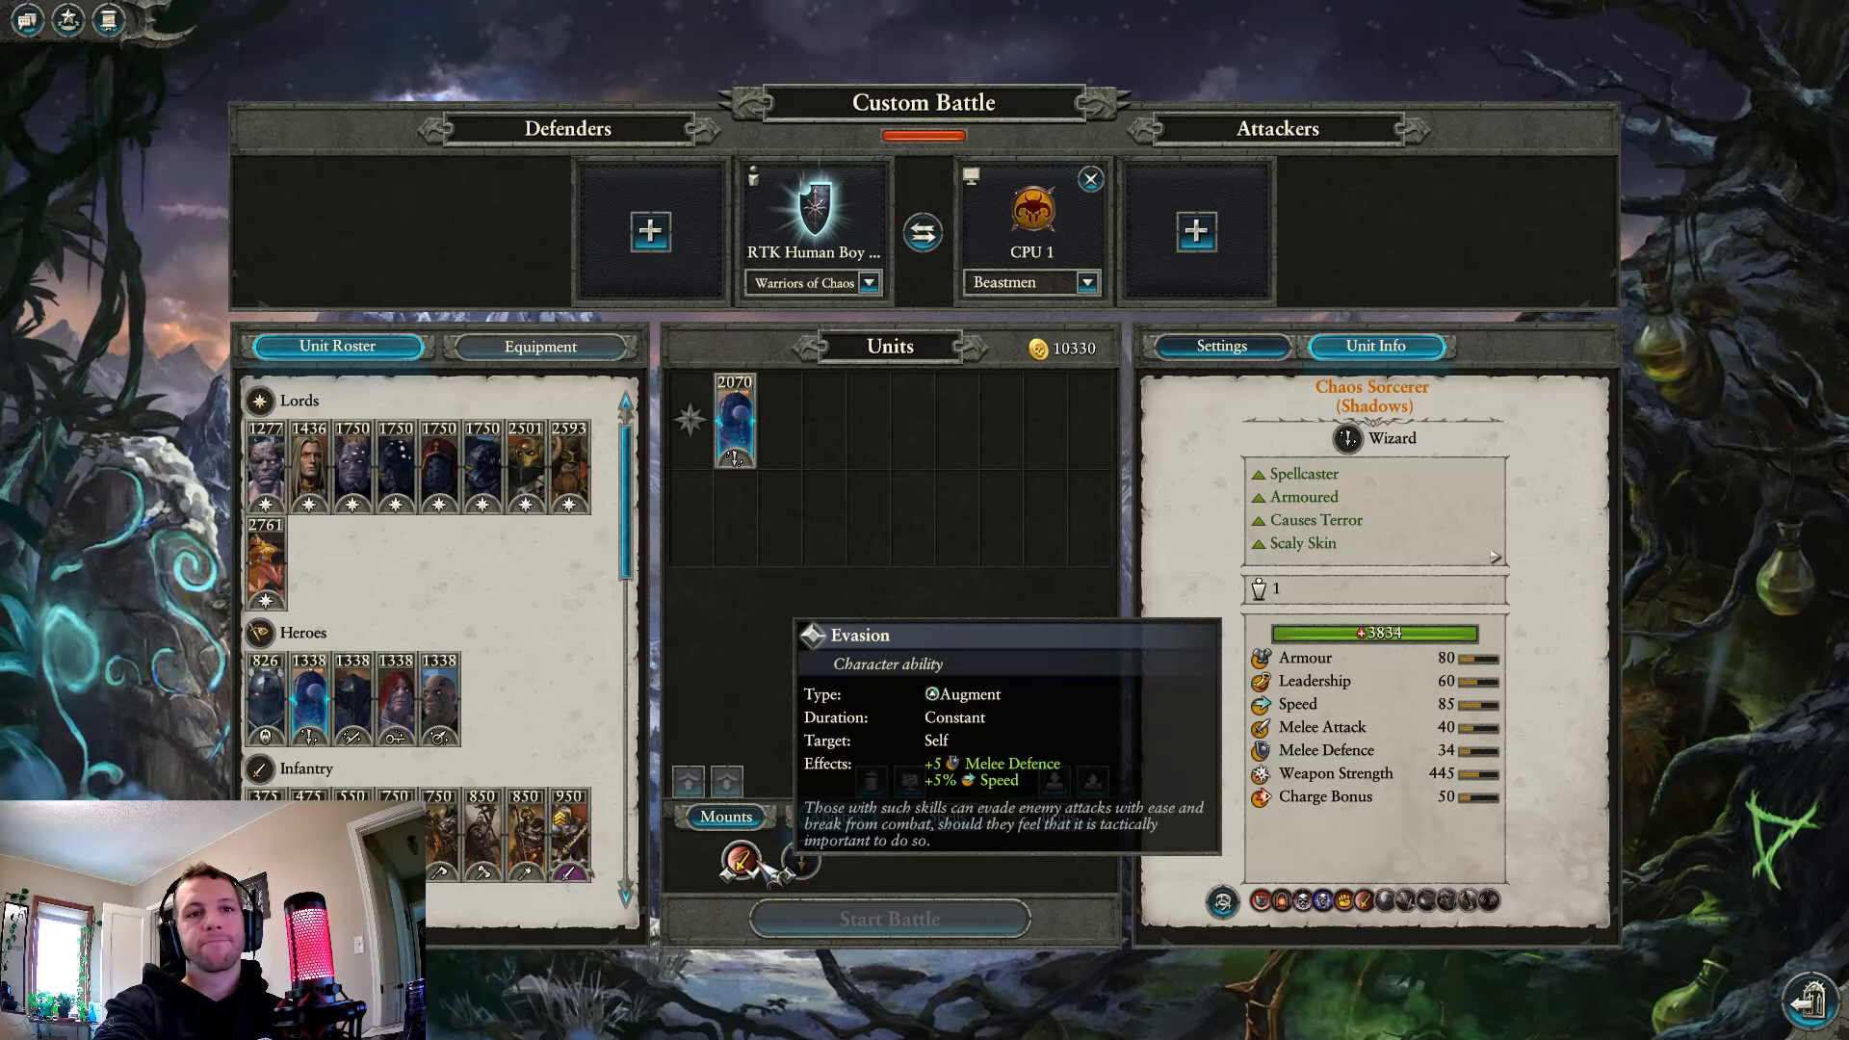
# - Show the available spells for the 2070 Chaos Sorcerer (Shadows)
pyautogui.click(944, 816)
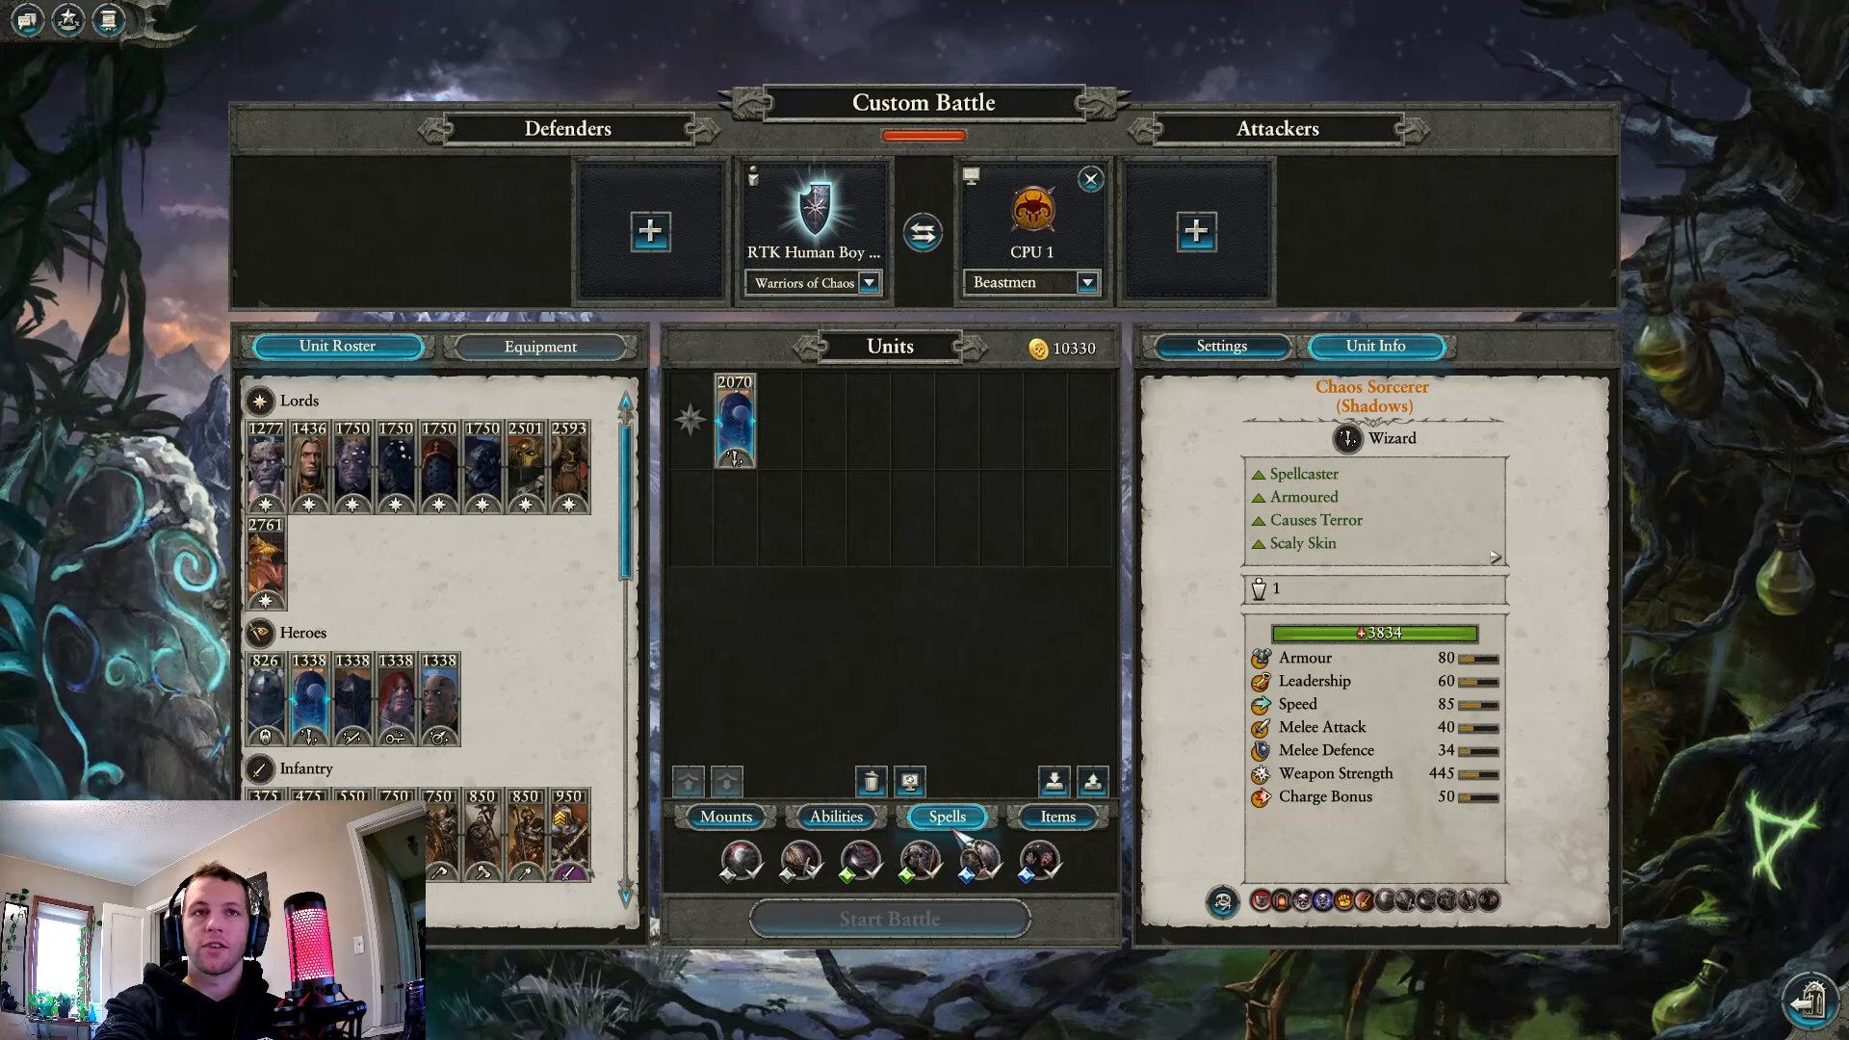